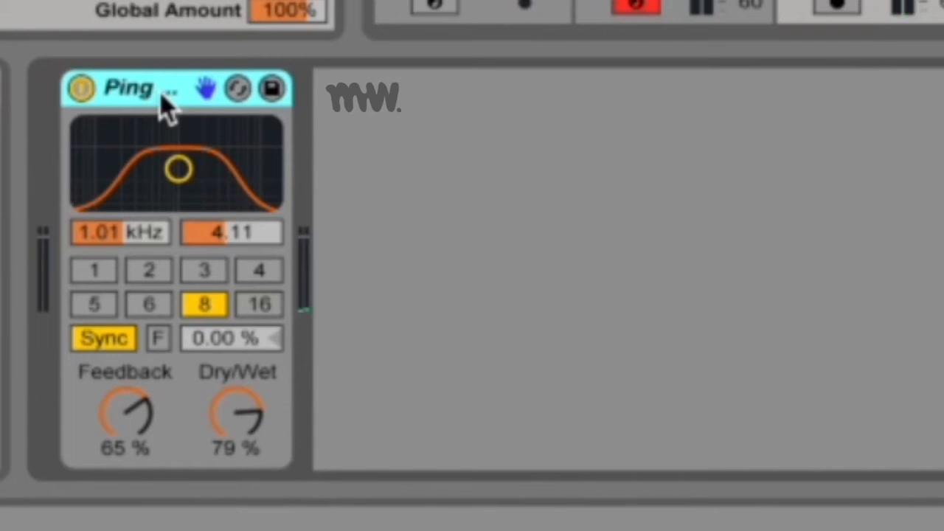
{"action": "mouse_move", "coordinate": [132, 162]}
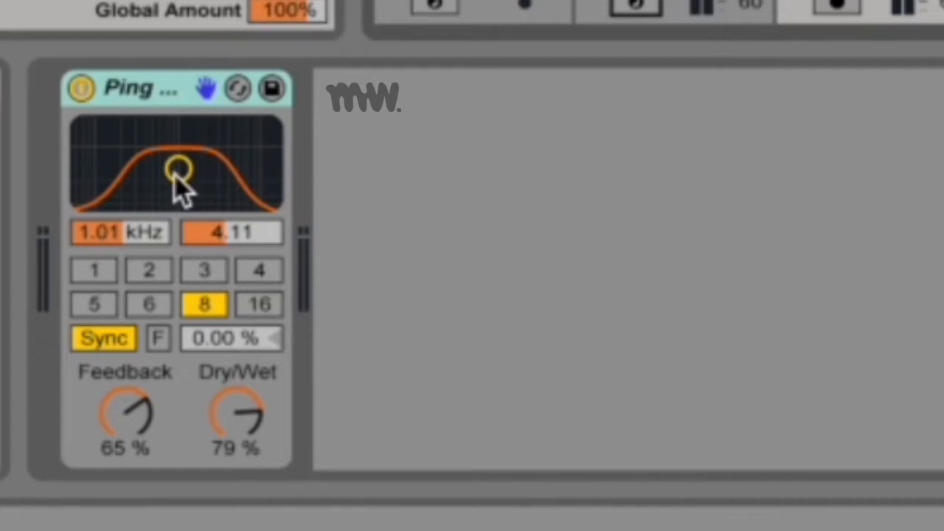
- Set the Ping Pong Delay filter to 18.0 kHz with width 6.42 and Dry/Wet at 33%
{"action": "left_click_drag", "start_coordinate": [177, 169], "coordinate": [249, 171]}
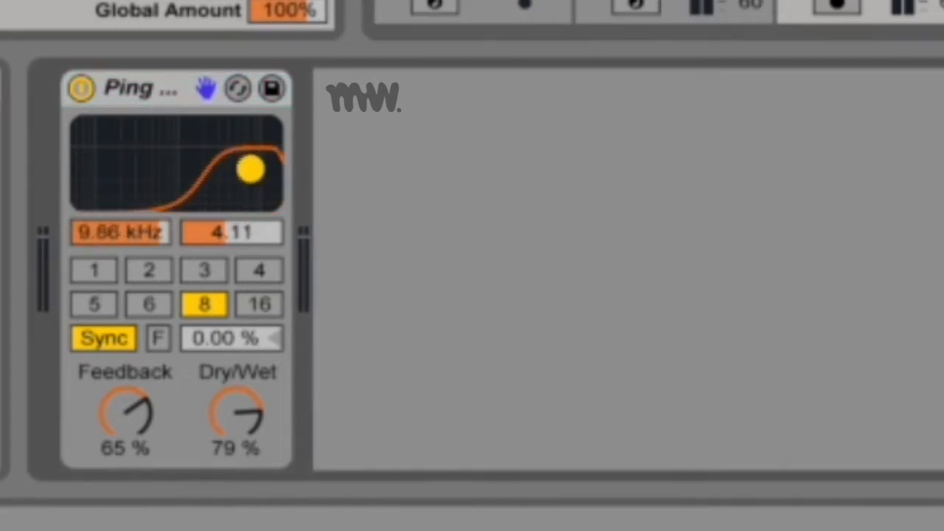
{"action": "left_click_drag", "start_coordinate": [247, 171], "coordinate": [165, 170]}
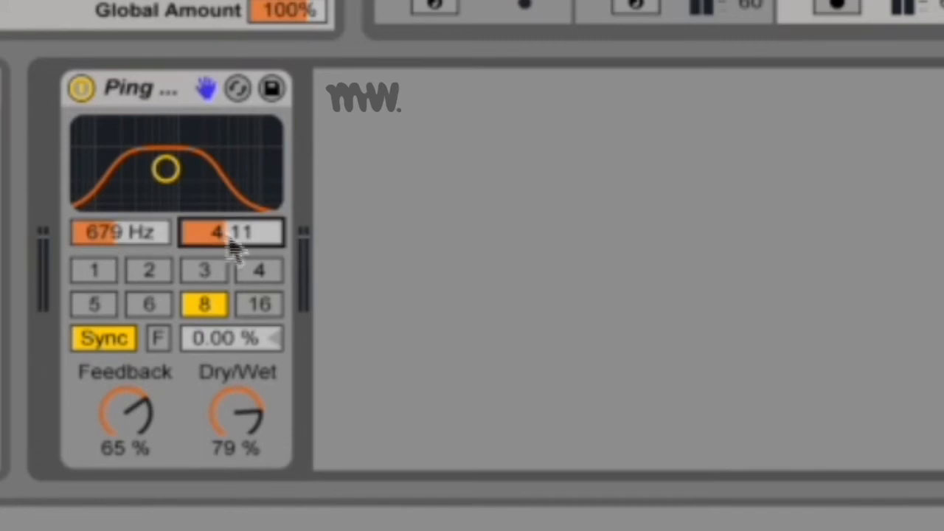
{"action": "left_click_drag", "start_coordinate": [230, 230], "coordinate": [230, 214]}
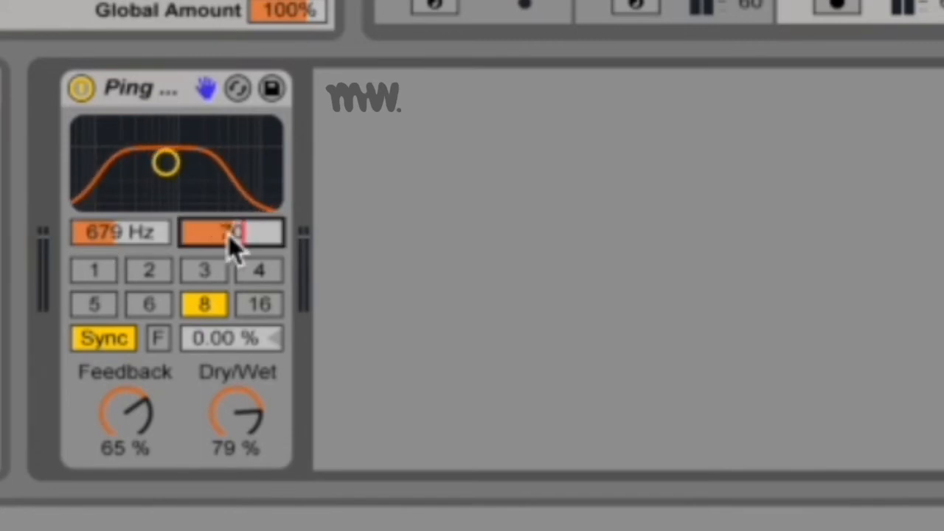
{"action": "left_click_drag", "start_coordinate": [165, 162], "coordinate": [269, 151]}
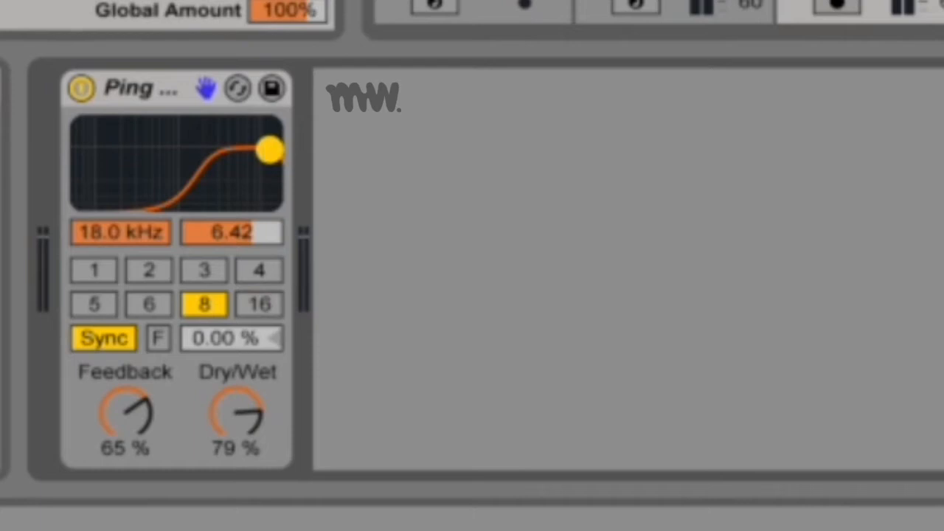
{"action": "left_click_drag", "start_coordinate": [237, 416], "coordinate": [237, 443]}
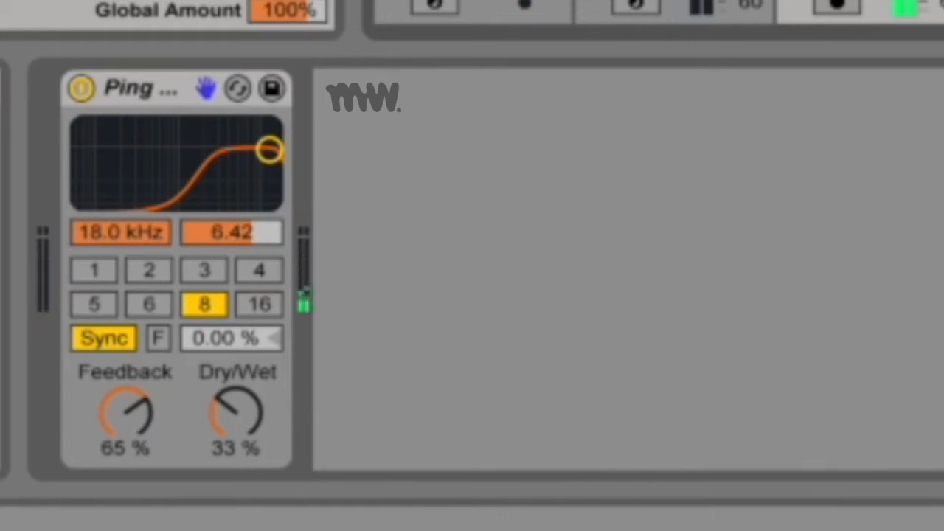
- Bypass and re-enable the delay, then try a synced time of 2 sixteenths
{"action": "left_click", "coordinate": [79, 88]}
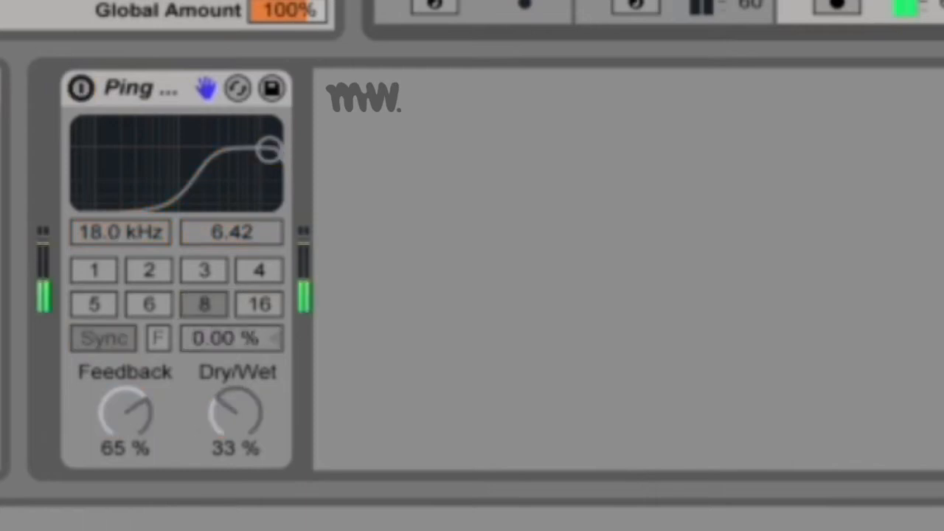
{"action": "left_click", "coordinate": [80, 89]}
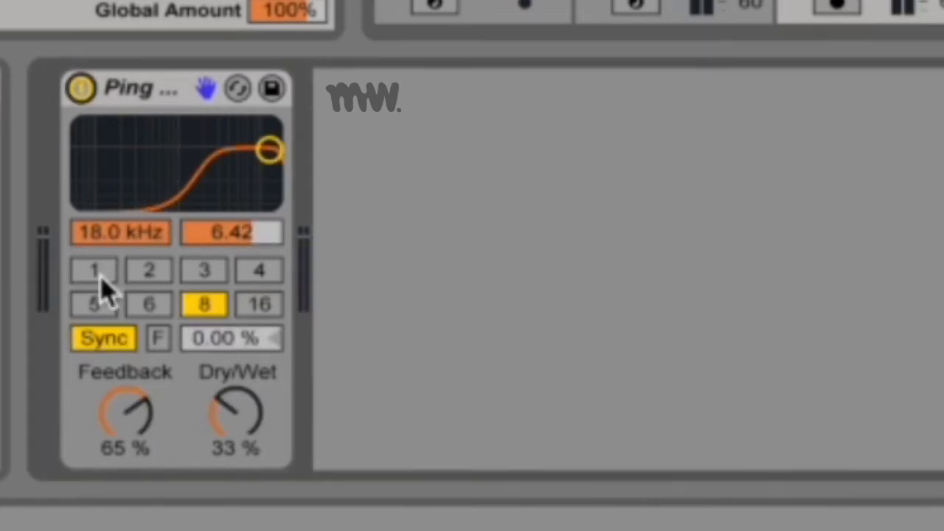
{"action": "left_click", "coordinate": [147, 268]}
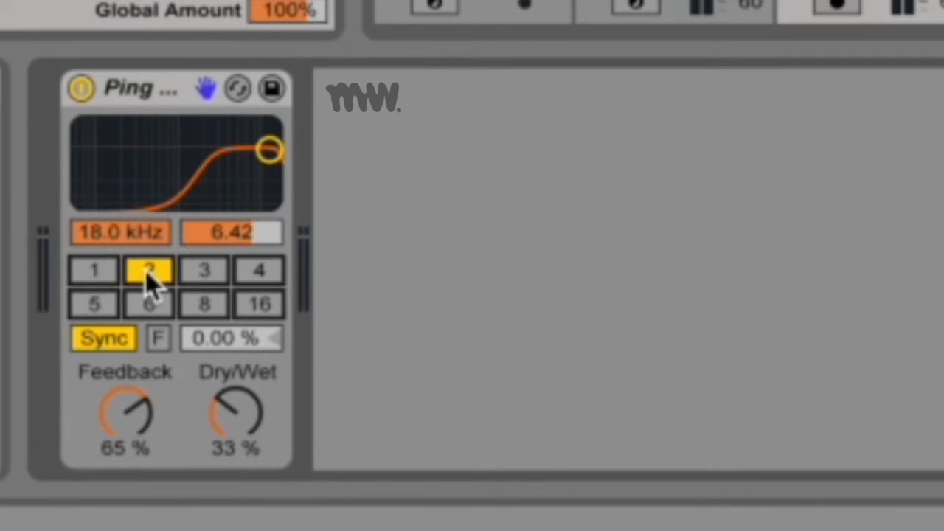
- Audition synced times 4 and 5, then switch the delay to free millisecond time
{"action": "left_click", "coordinate": [258, 269]}
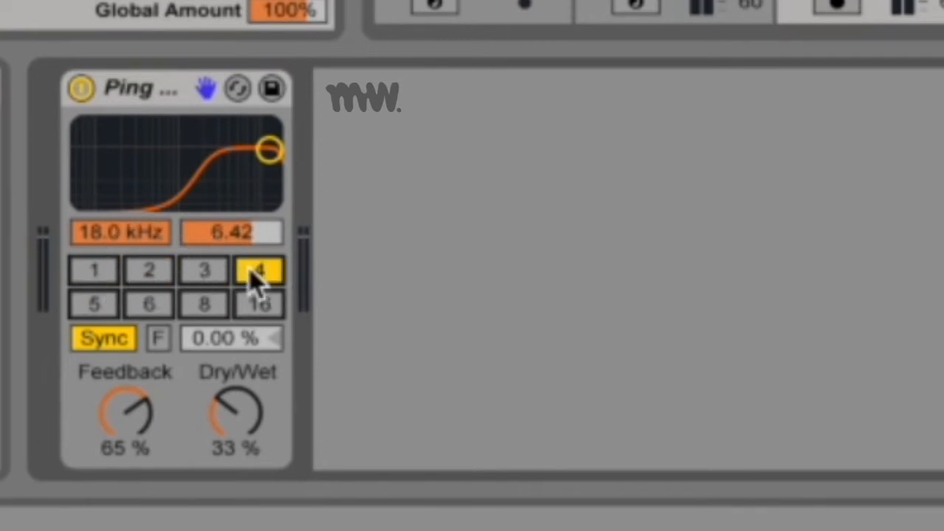
{"action": "left_click", "coordinate": [93, 303]}
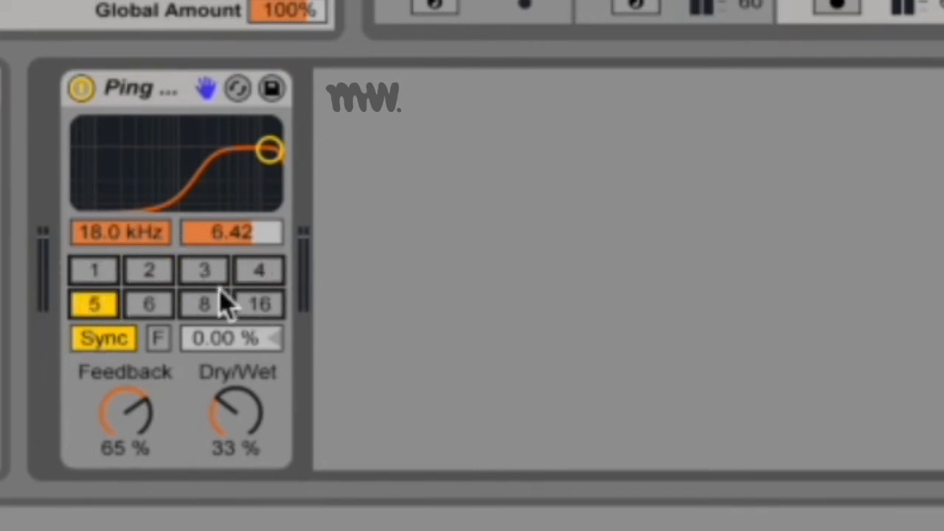
{"action": "mouse_move", "coordinate": [221, 295]}
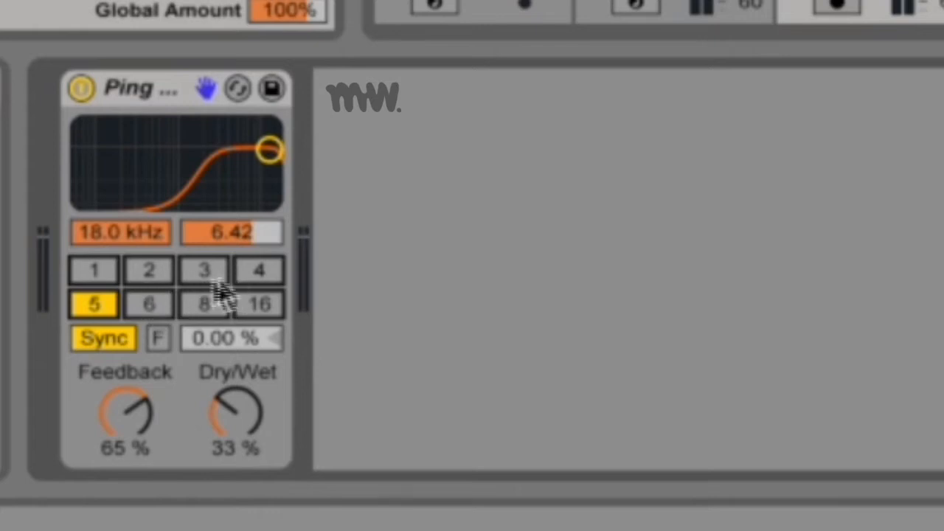
{"action": "left_click", "coordinate": [104, 338]}
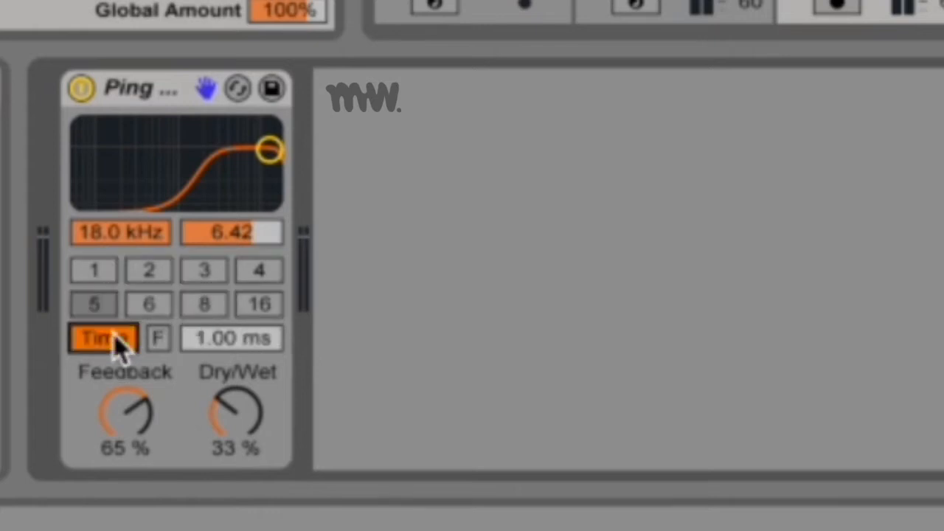
{"action": "mouse_move", "coordinate": [251, 347]}
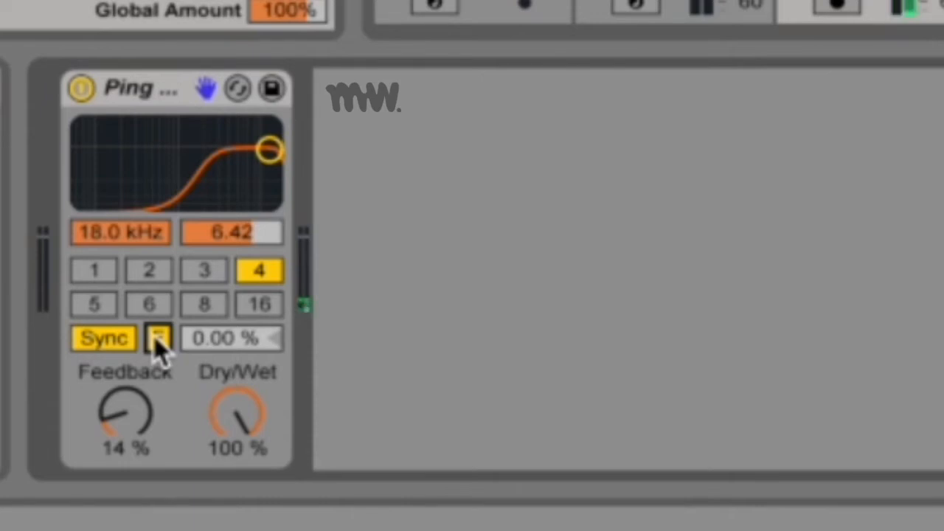
{"action": "left_click", "coordinate": [159, 338]}
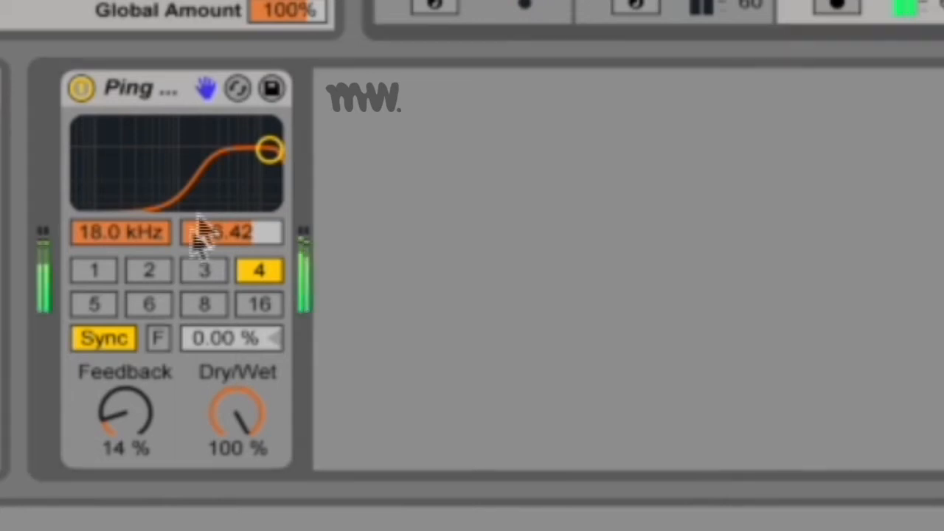
{"action": "left_click", "coordinate": [156, 338]}
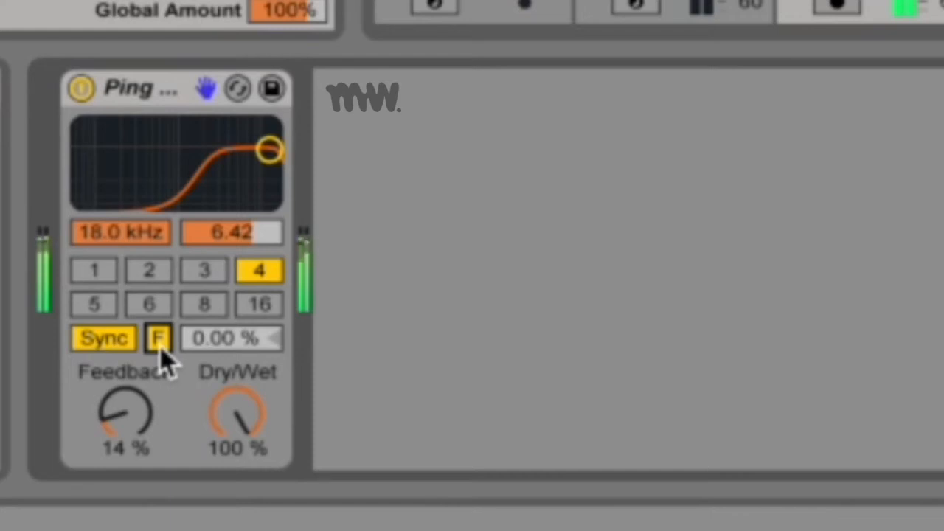
{"action": "left_click", "coordinate": [157, 338]}
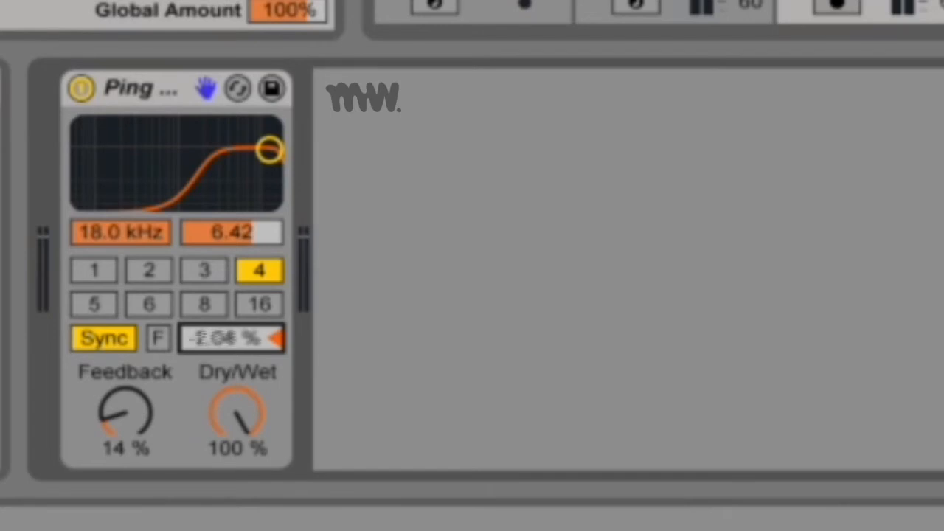
{"action": "left_click_drag", "start_coordinate": [231, 338], "coordinate": [232, 358]}
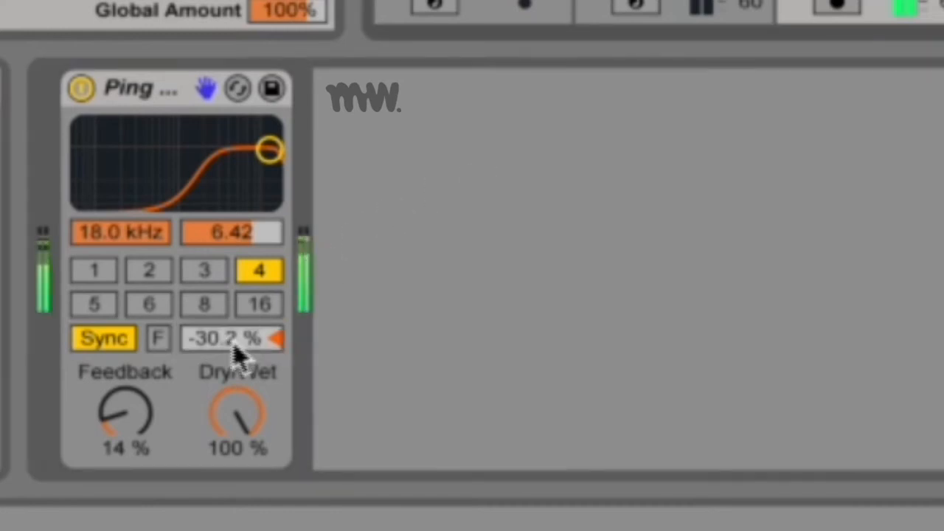
{"action": "mouse_move", "coordinate": [239, 361]}
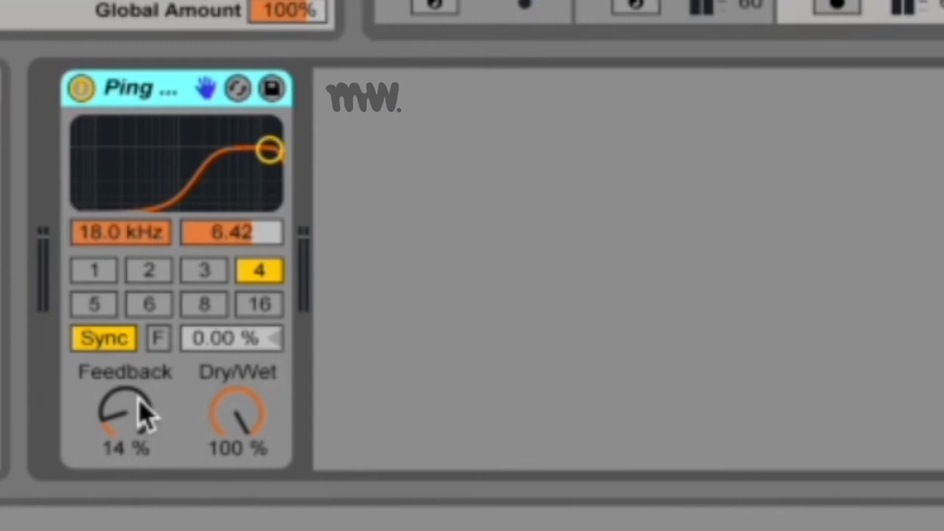
{"action": "mouse_move", "coordinate": [111, 413]}
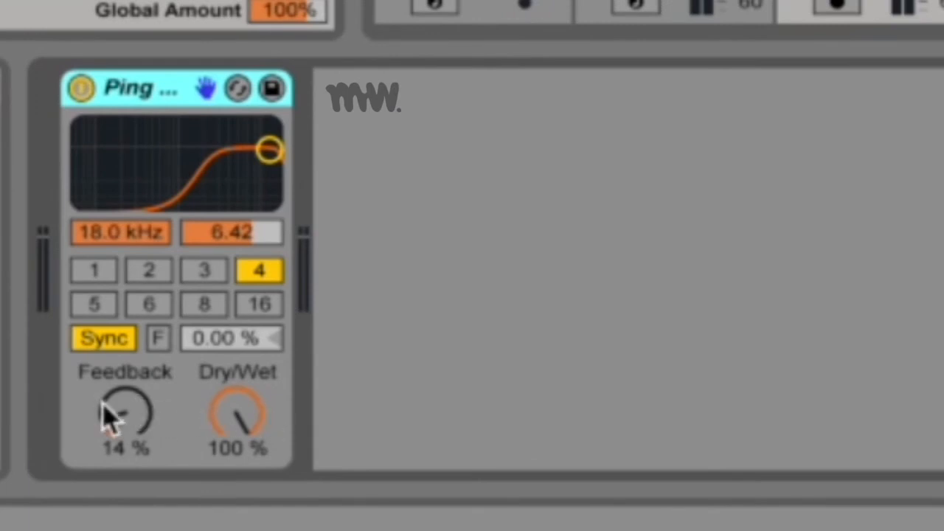
- Raise Feedback to about 51% and then bring it down to 0%
{"action": "left_click_drag", "start_coordinate": [123, 416], "coordinate": [125, 391]}
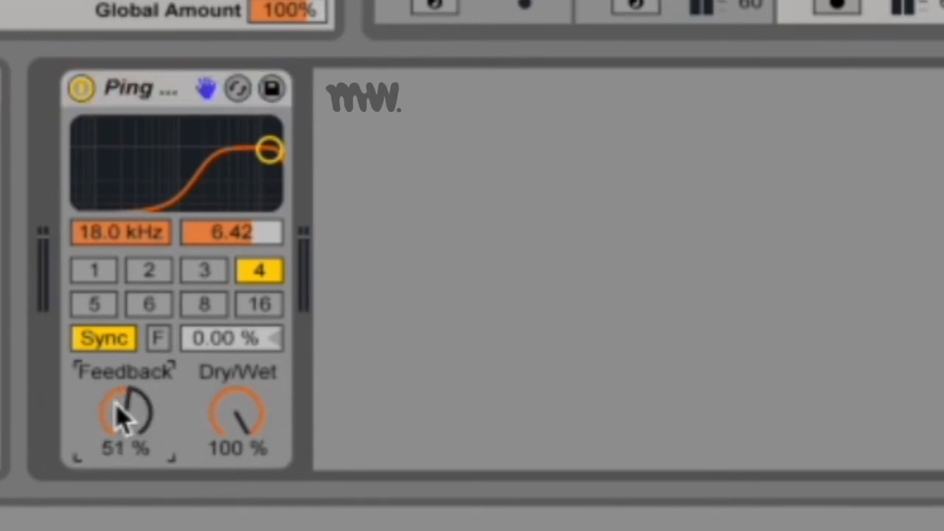
{"action": "mouse_move", "coordinate": [135, 236]}
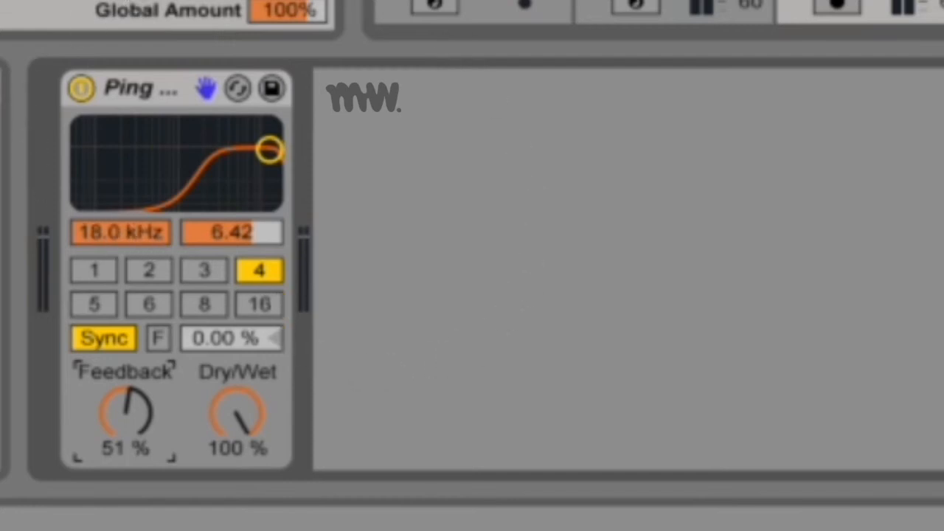
{"action": "mouse_move", "coordinate": [590, 52]}
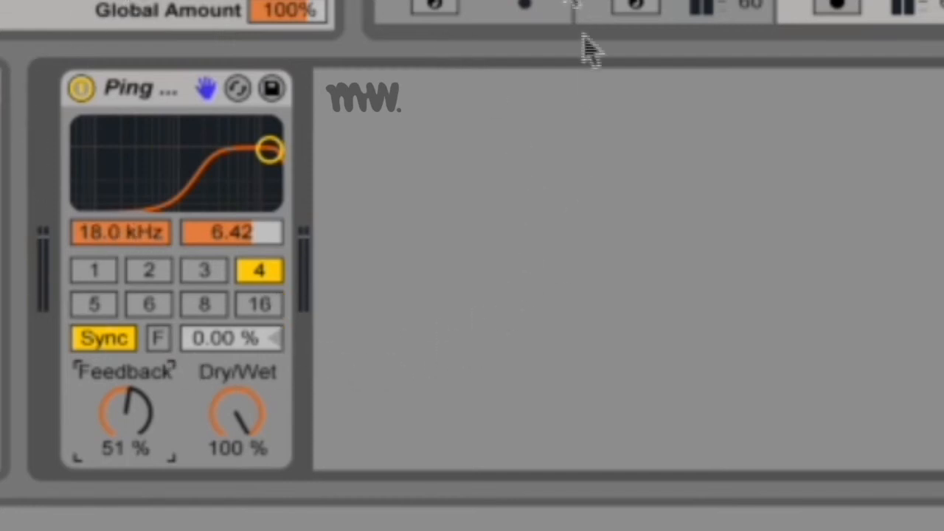
{"action": "mouse_move", "coordinate": [395, 327]}
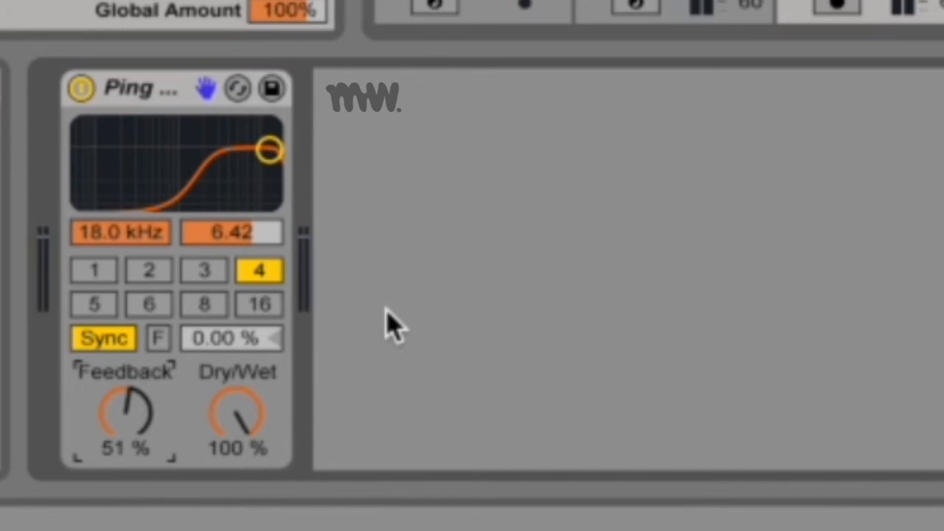
{"action": "left_click_drag", "start_coordinate": [124, 413], "coordinate": [124, 383]}
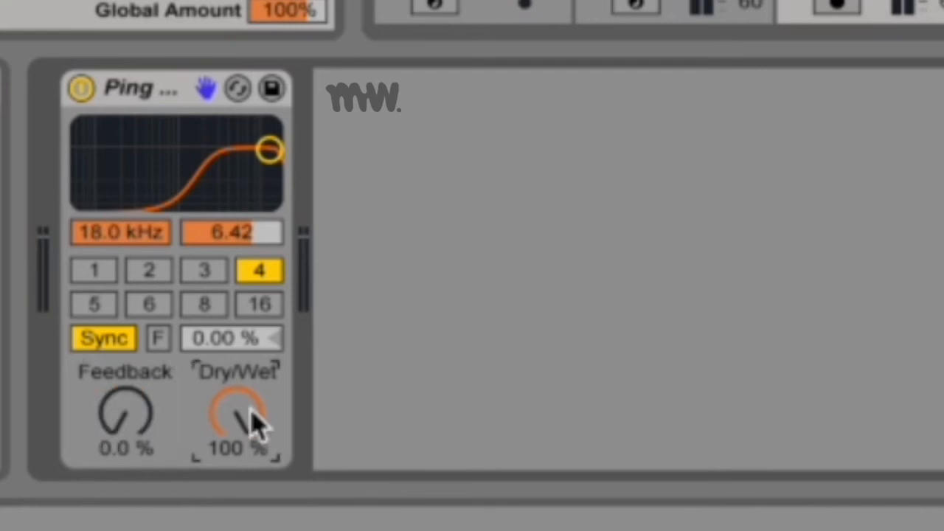
- Sweep Dry/Wet down through 90% and 8%, then return it to 100%
{"action": "left_click_drag", "start_coordinate": [236, 416], "coordinate": [248, 424]}
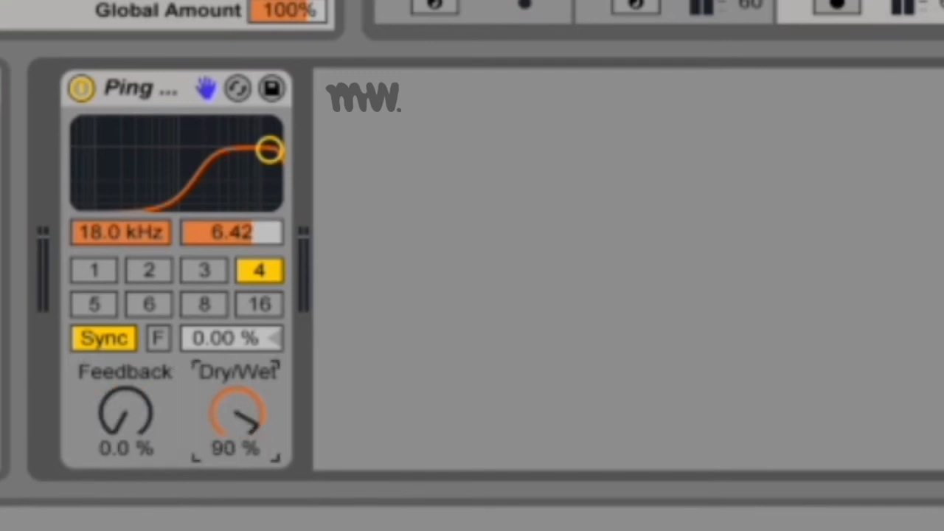
{"action": "left_click_drag", "start_coordinate": [234, 413], "coordinate": [234, 443]}
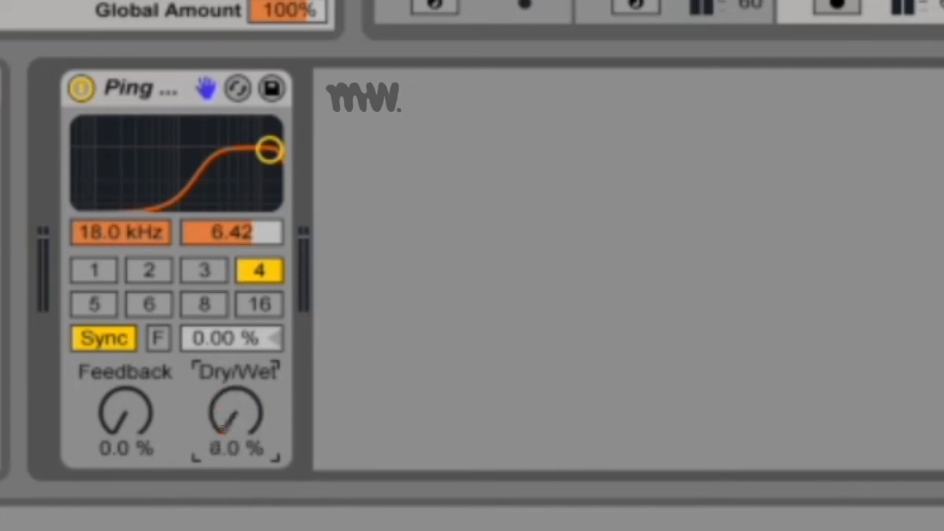
{"action": "left_click_drag", "start_coordinate": [234, 420], "coordinate": [259, 383]}
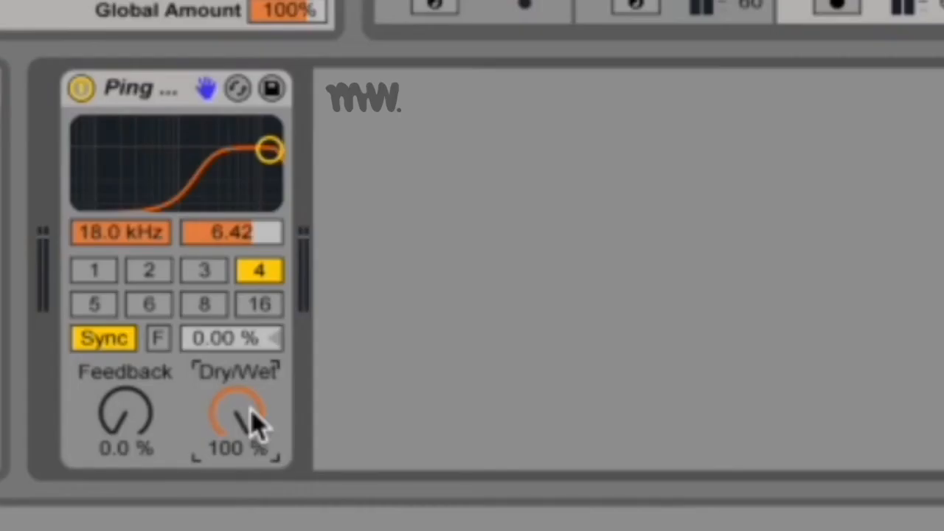
{"action": "mouse_move", "coordinate": [206, 272]}
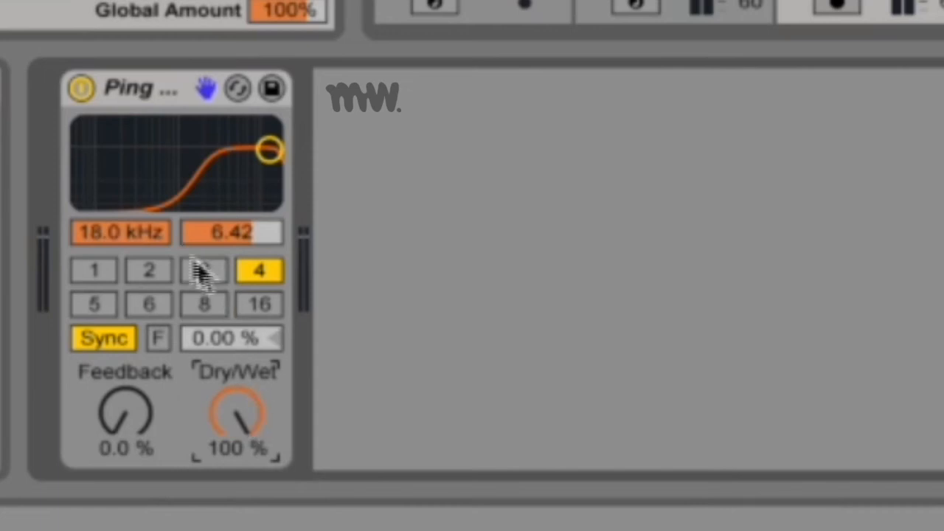
- Audition synced delay times 3, 6, 4, 2 and 3 sixteenths, ending on 2
{"action": "left_click", "coordinate": [203, 269]}
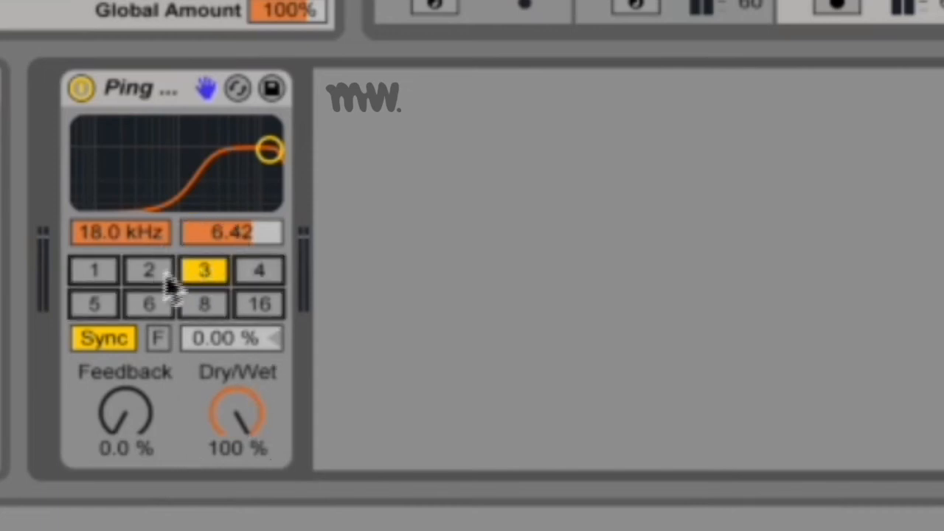
{"action": "left_click", "coordinate": [148, 304]}
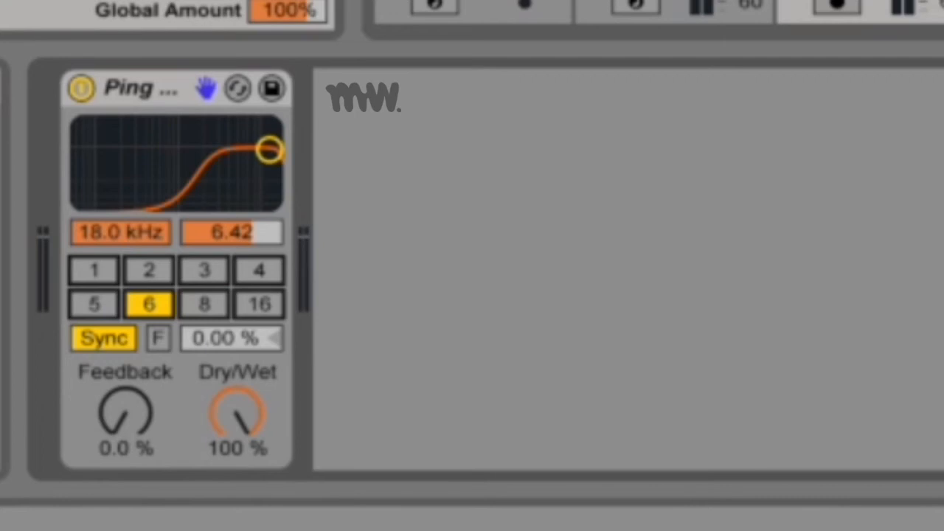
{"action": "left_click", "coordinate": [259, 269]}
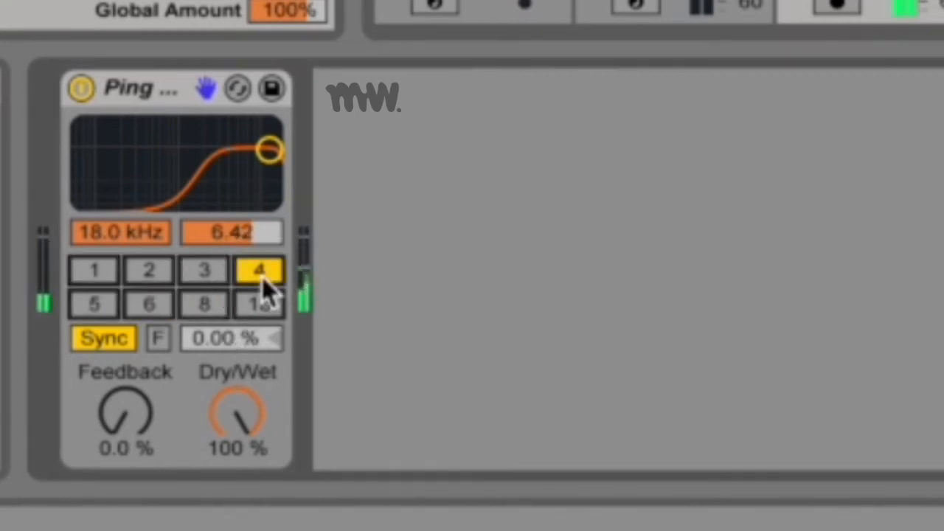
{"action": "left_click", "coordinate": [147, 270]}
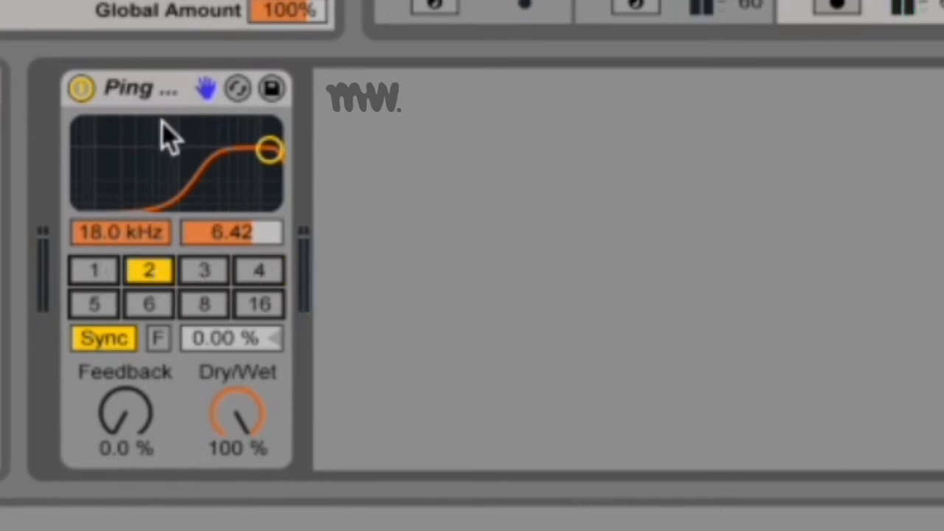
{"action": "left_click", "coordinate": [203, 268]}
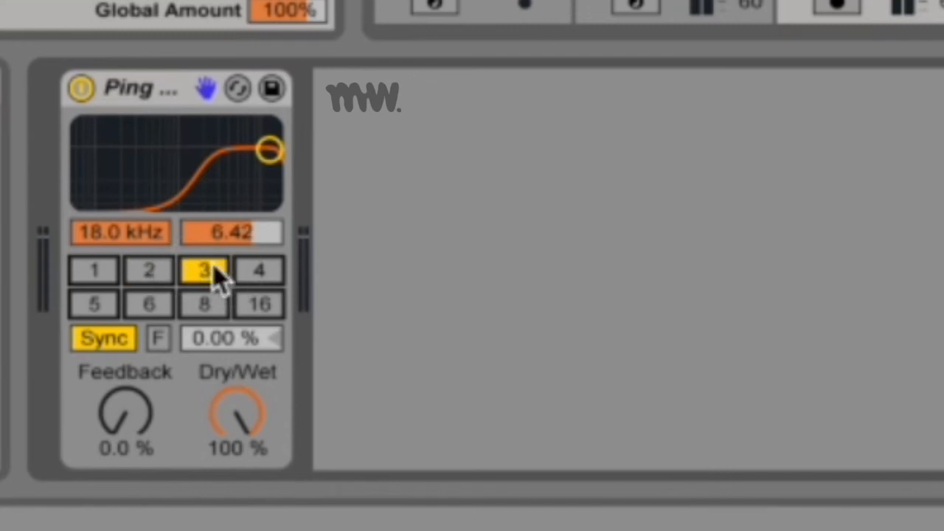
{"action": "left_click", "coordinate": [147, 268]}
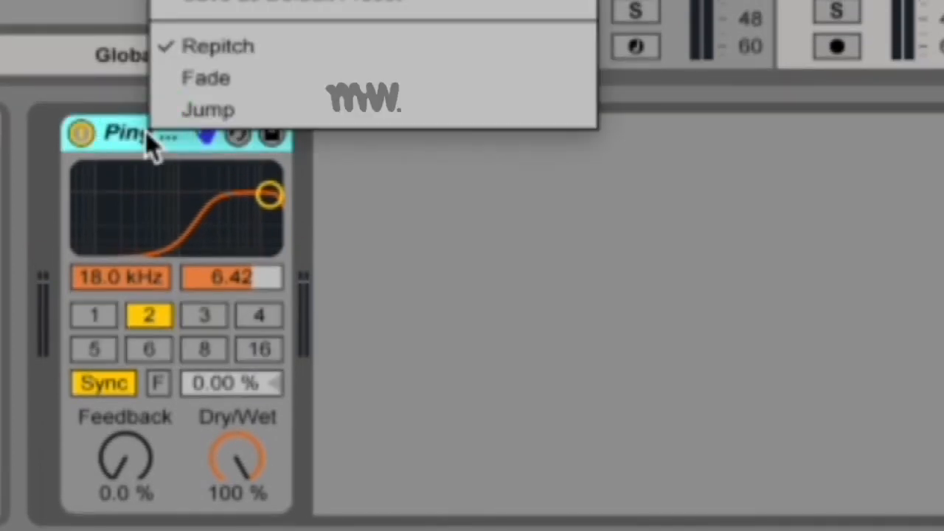
{"action": "mouse_move", "coordinate": [251, 46]}
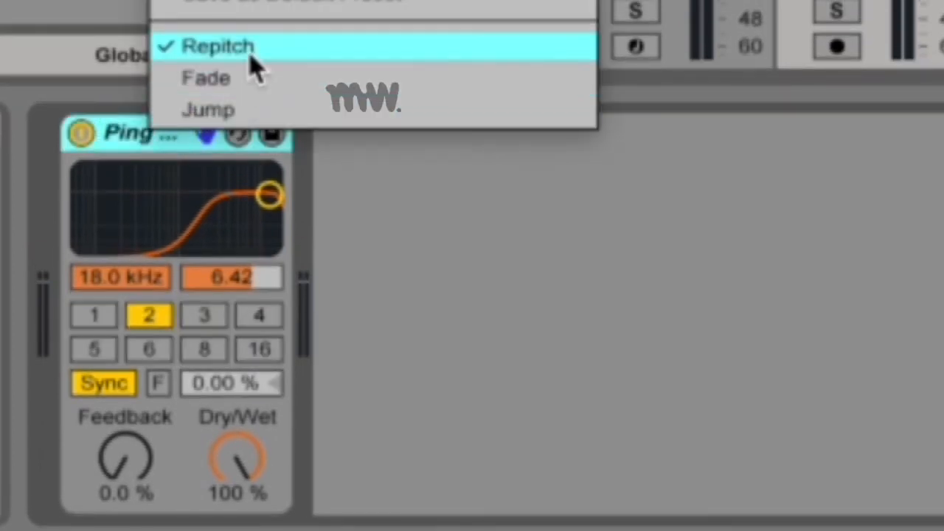
{"action": "mouse_move", "coordinate": [278, 74]}
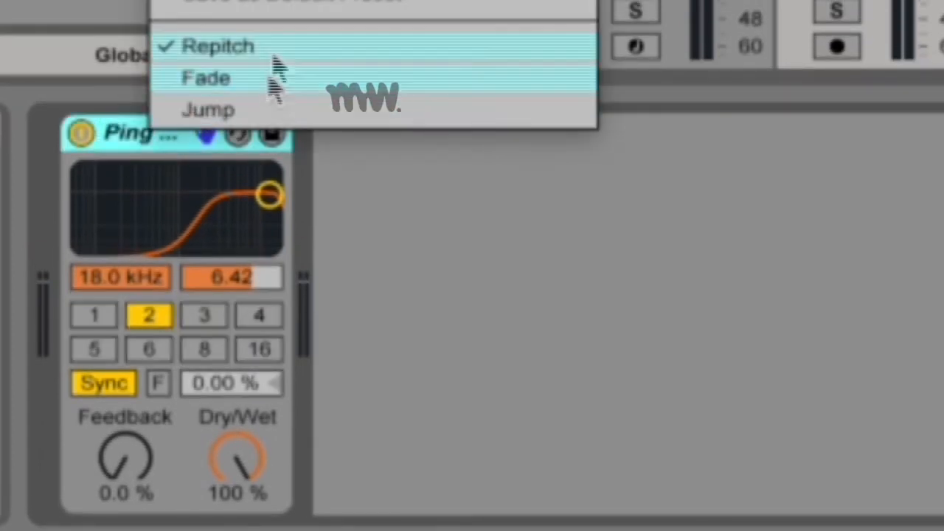
{"action": "mouse_move", "coordinate": [277, 56]}
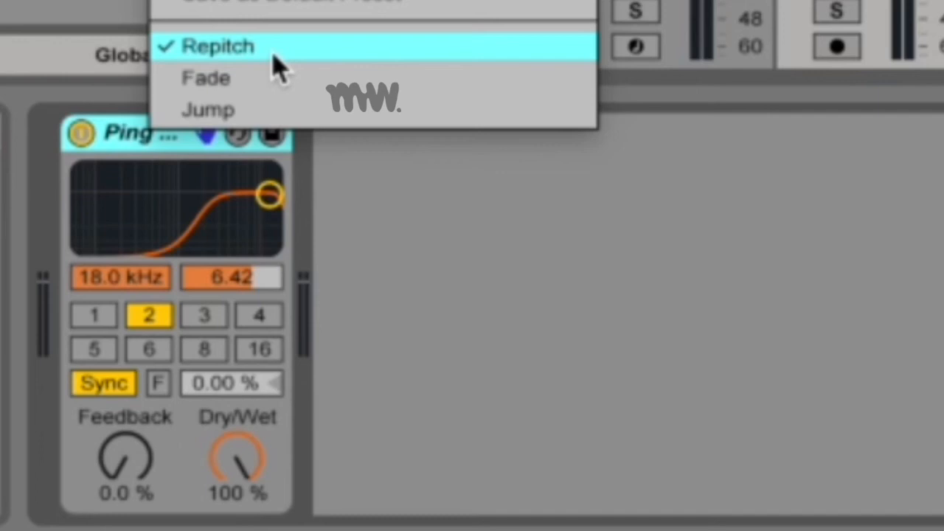
{"action": "mouse_move", "coordinate": [277, 80]}
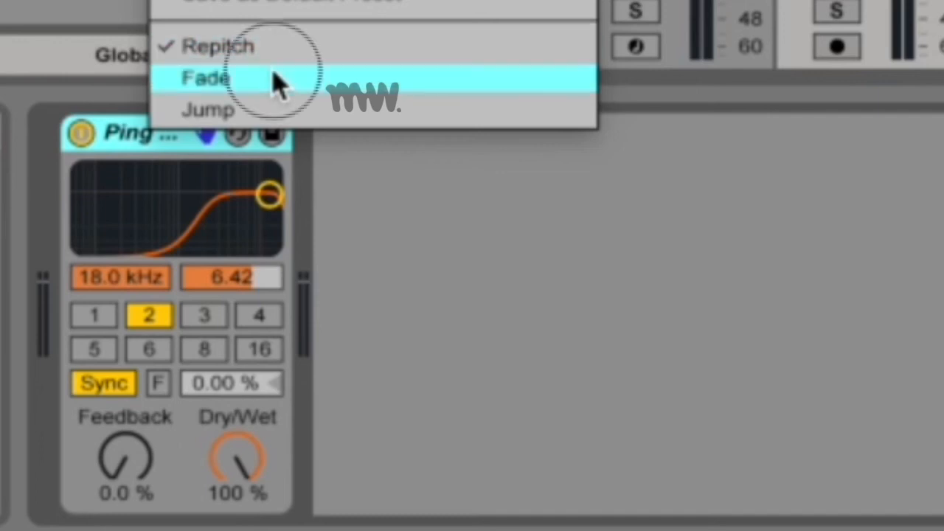
- Choose Fade as the delay's transition mode
{"action": "left_click", "coordinate": [206, 77]}
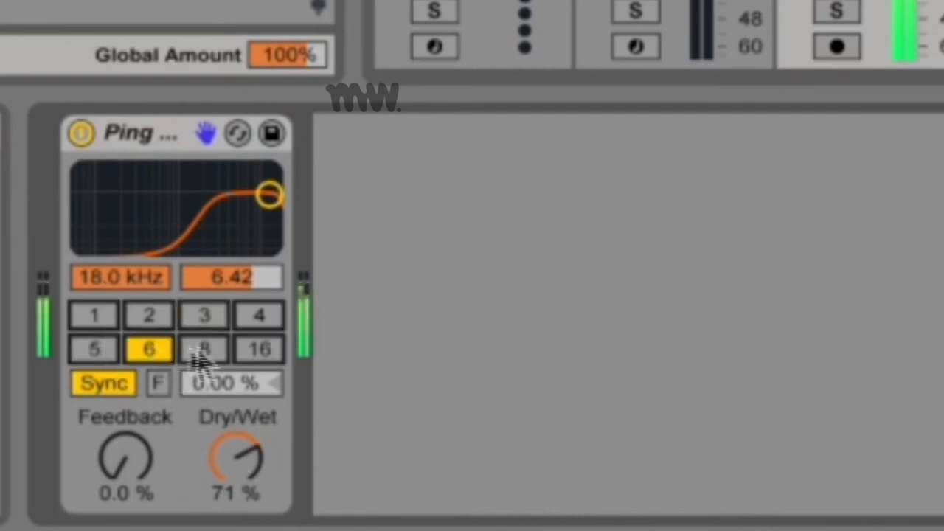
- Move the synced delay time through 4 to settle on 3 sixteenths
{"action": "left_click", "coordinate": [258, 315]}
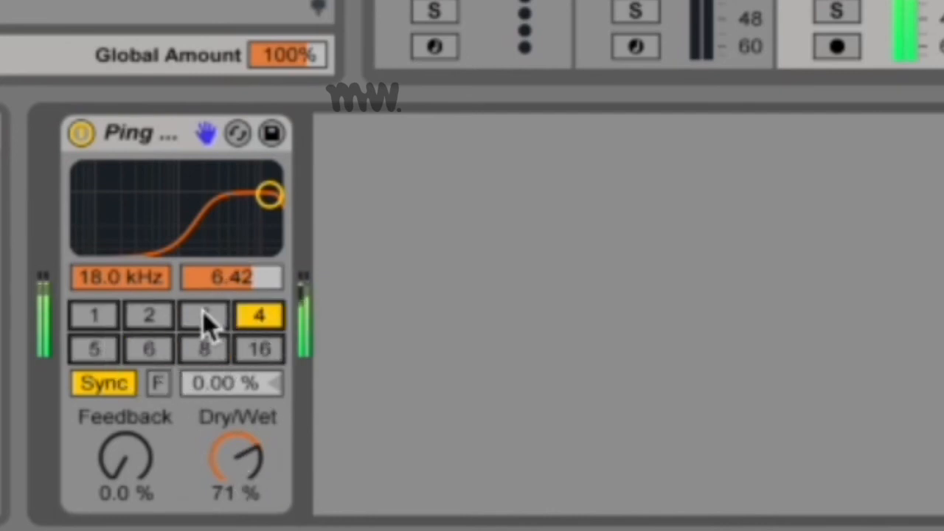
{"action": "left_click", "coordinate": [203, 316]}
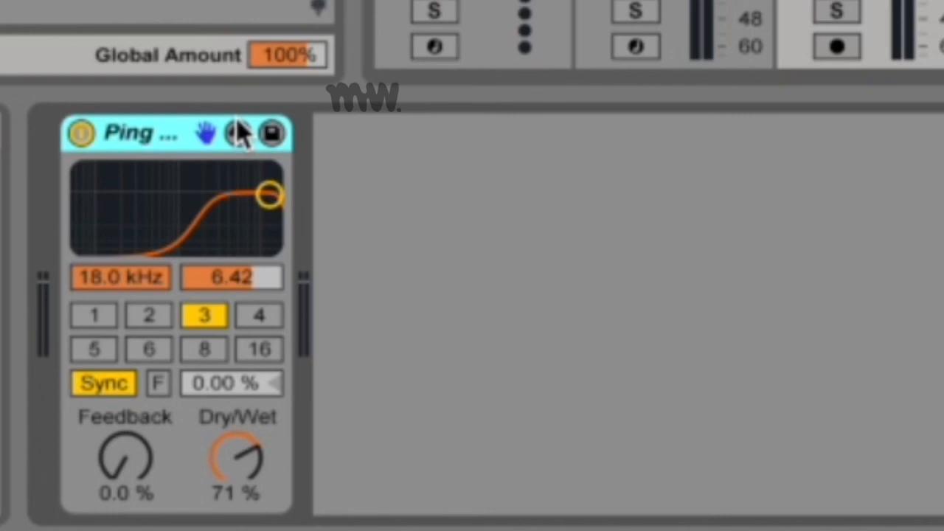
{"action": "mouse_move", "coordinate": [162, 140]}
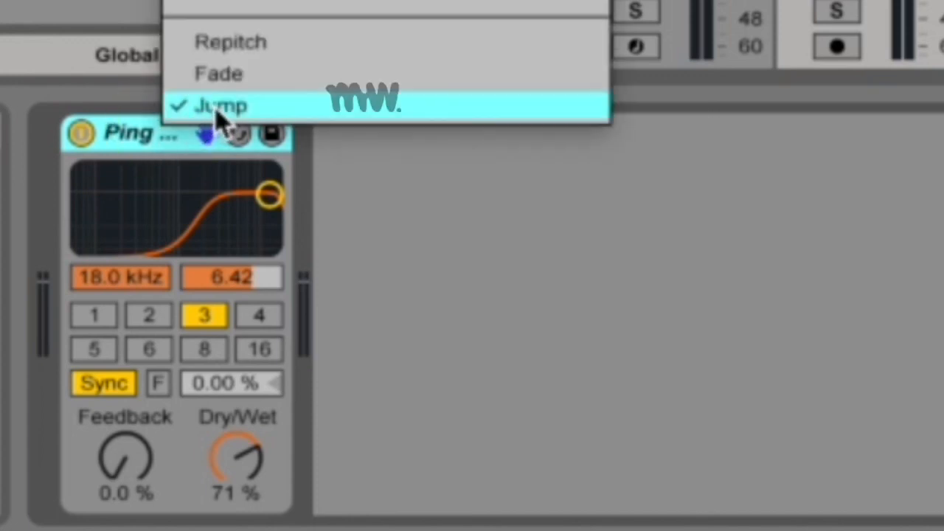
- Select Jump transitions, then try delay times of 1 and 4 sixteenths
{"action": "left_click", "coordinate": [221, 107]}
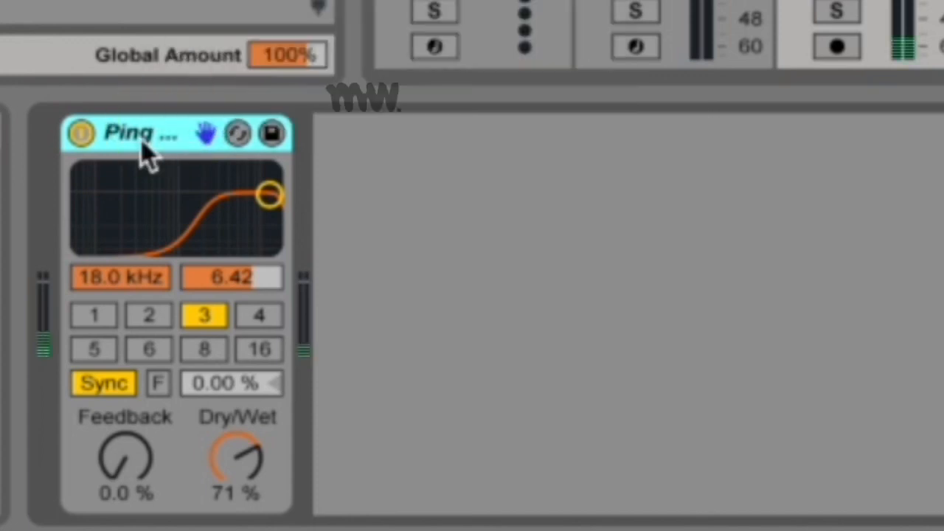
{"action": "left_click", "coordinate": [94, 315]}
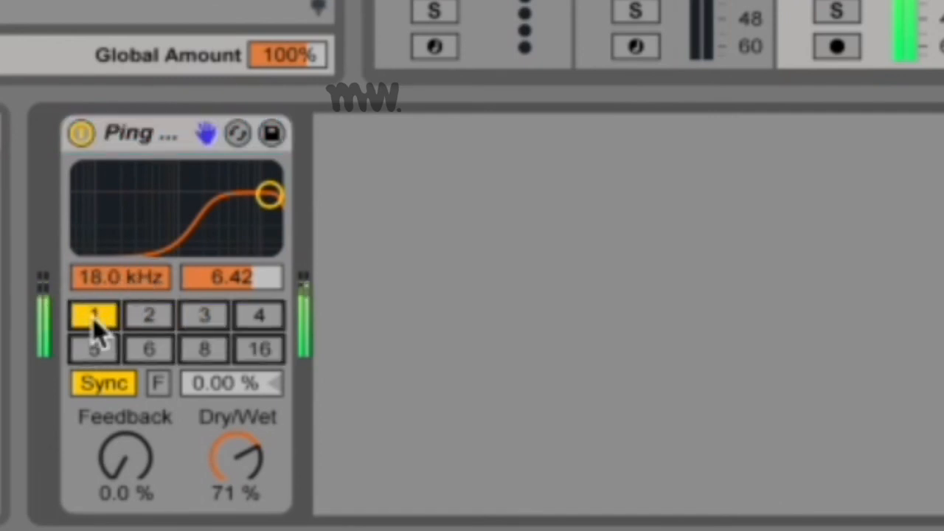
{"action": "left_click", "coordinate": [258, 315]}
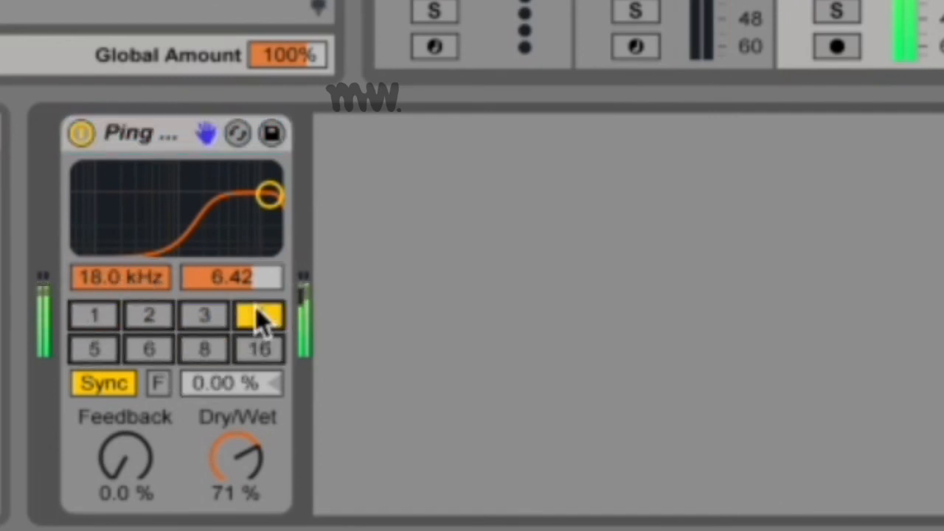